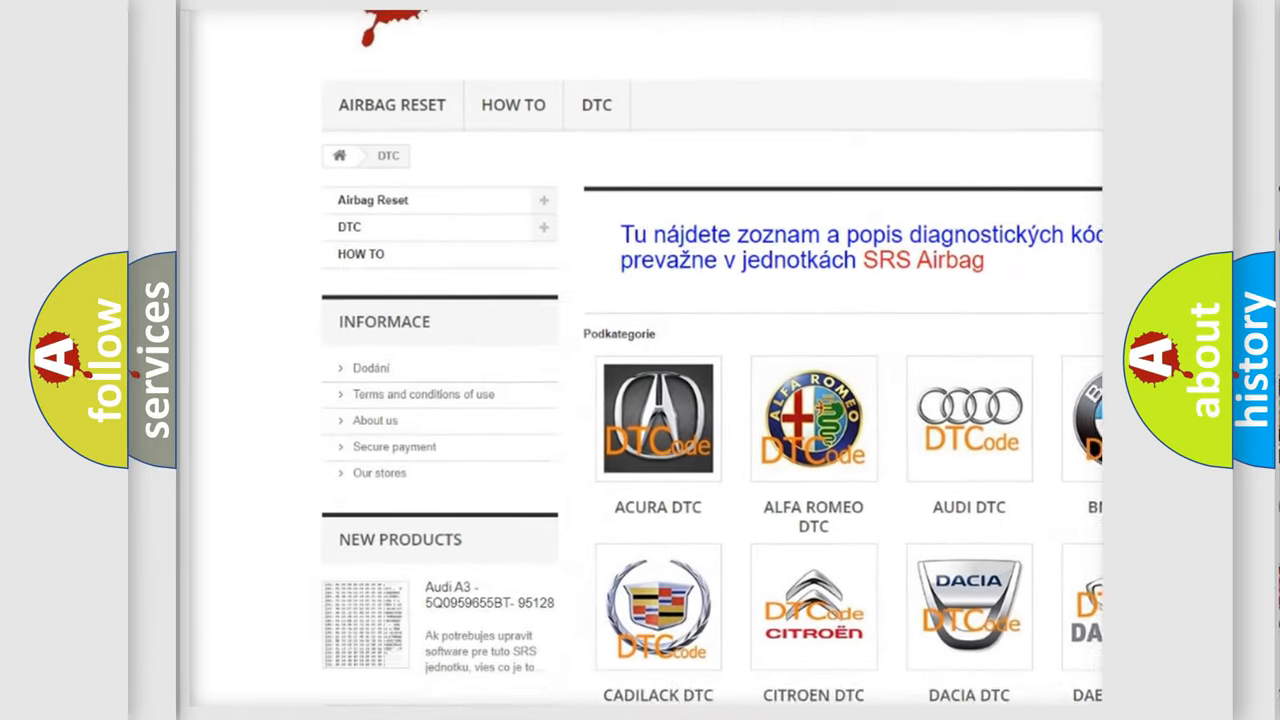
scroll(down, 3)
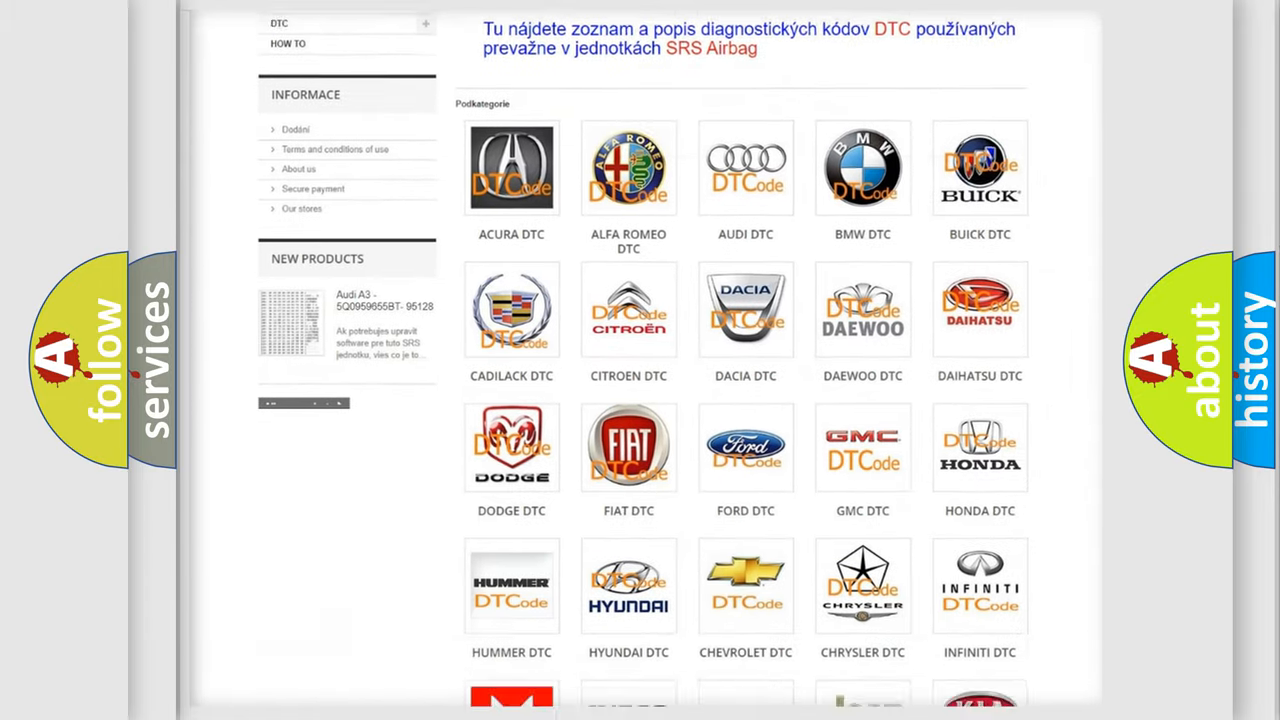
scroll(down, 3)
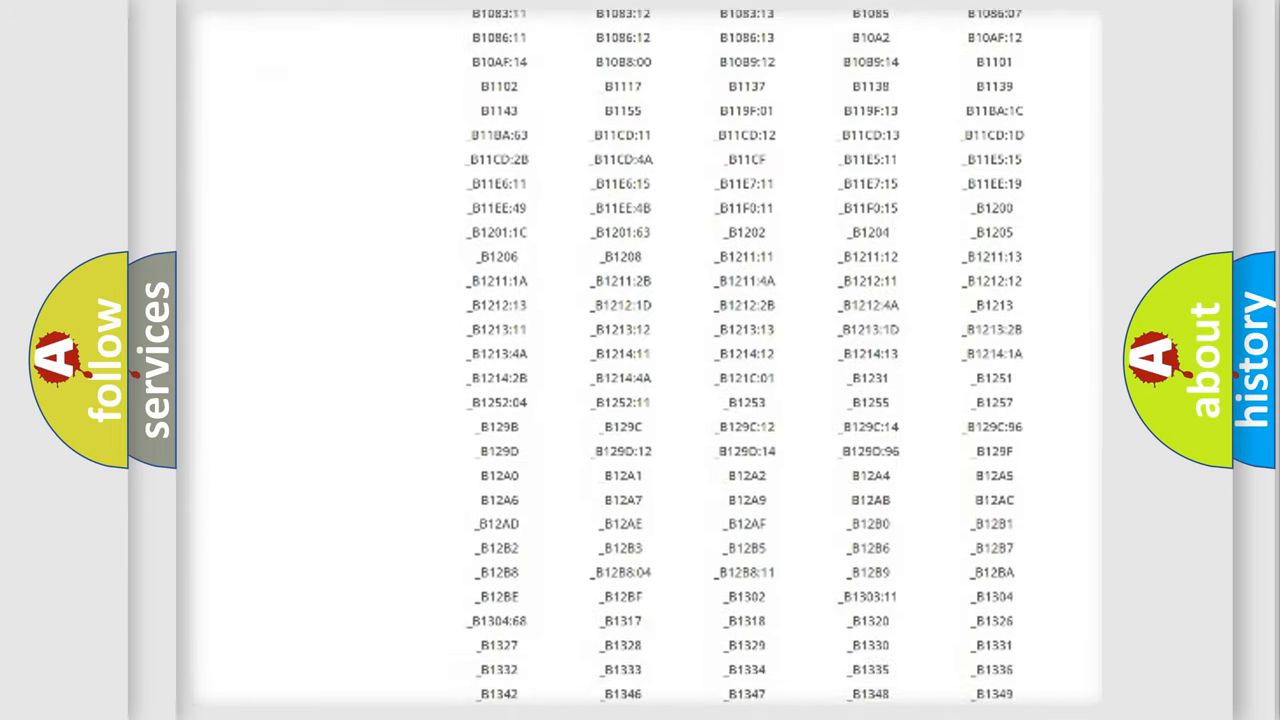
scroll(down, 3)
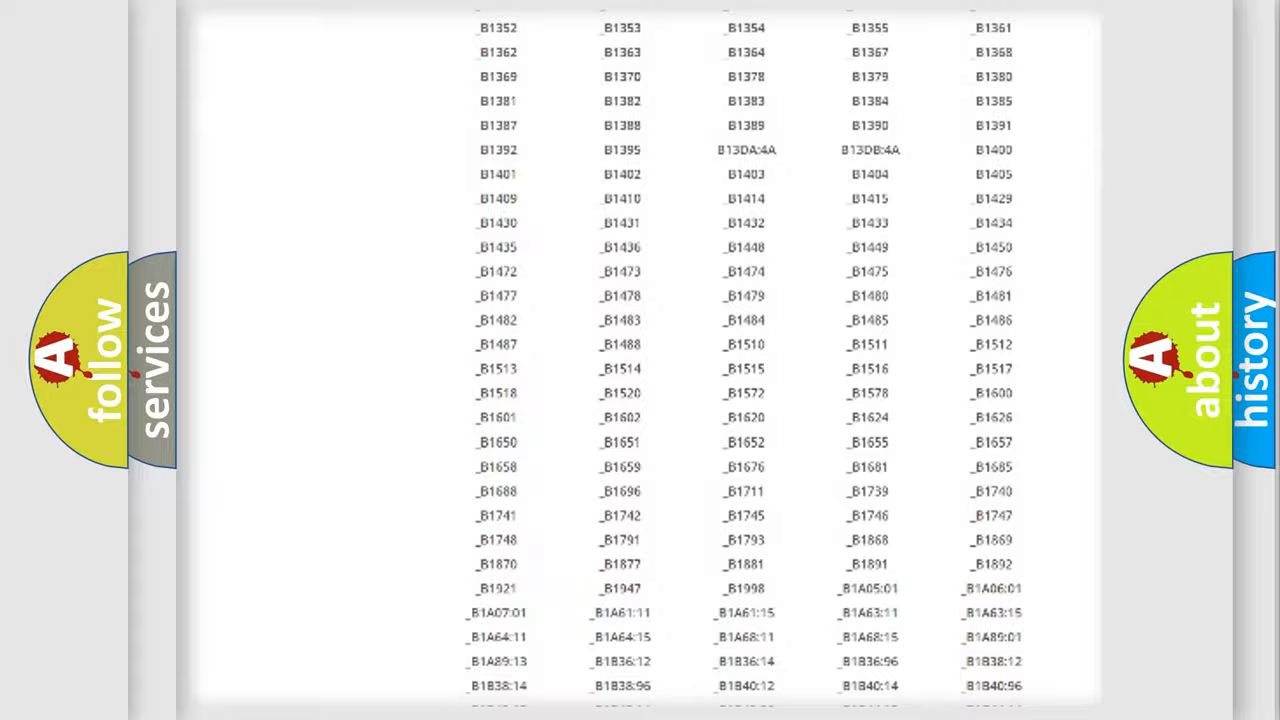